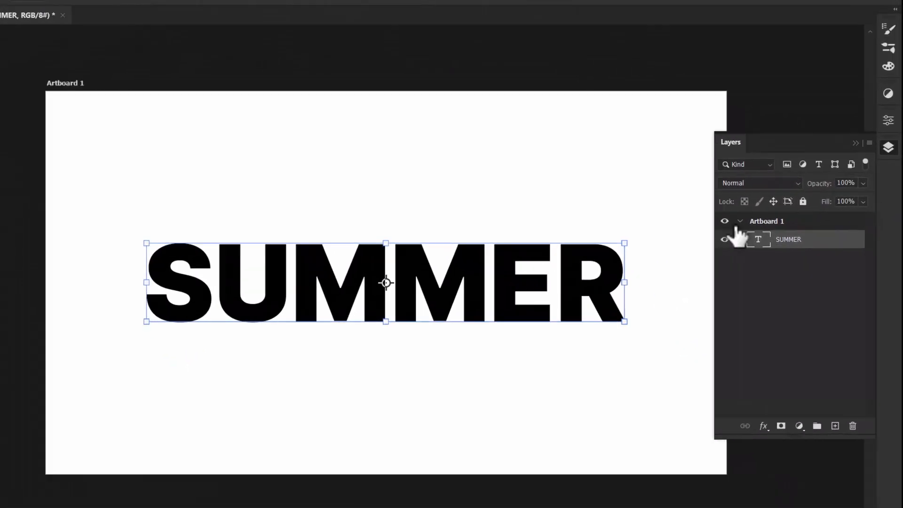
# - Bring up the SUMMER layer's context menu to reach Blending Options
pyautogui.rightClick(788, 239)
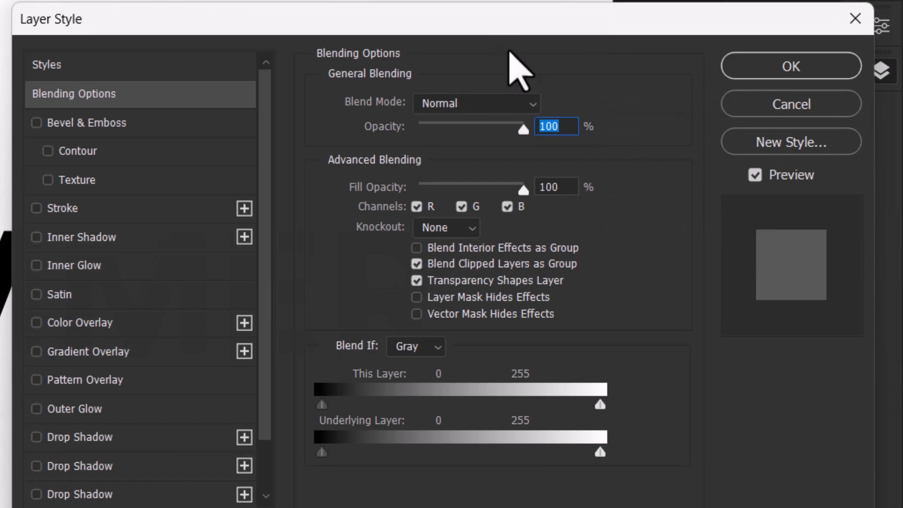
# - Apply a Drop Shadow with opacity 91, spread 13 and size 27 to SUMMER
pyautogui.click(81, 437)
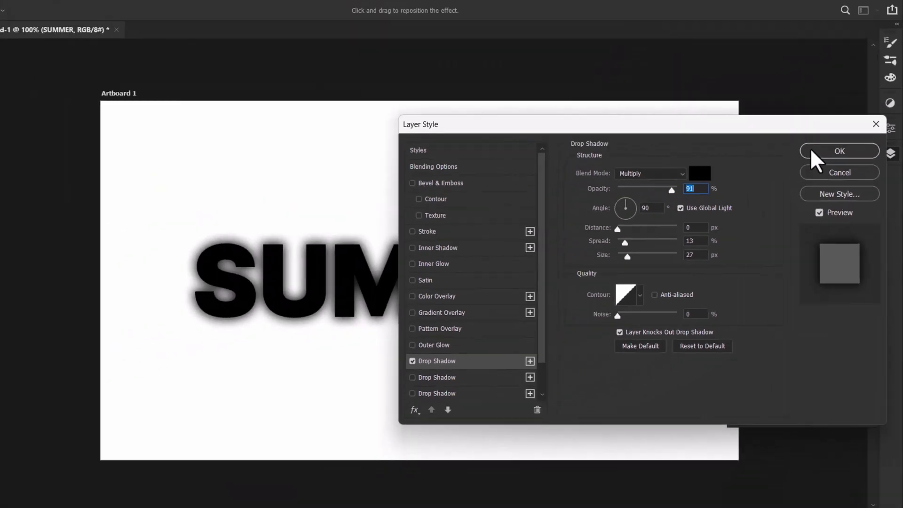
pyautogui.click(838, 151)
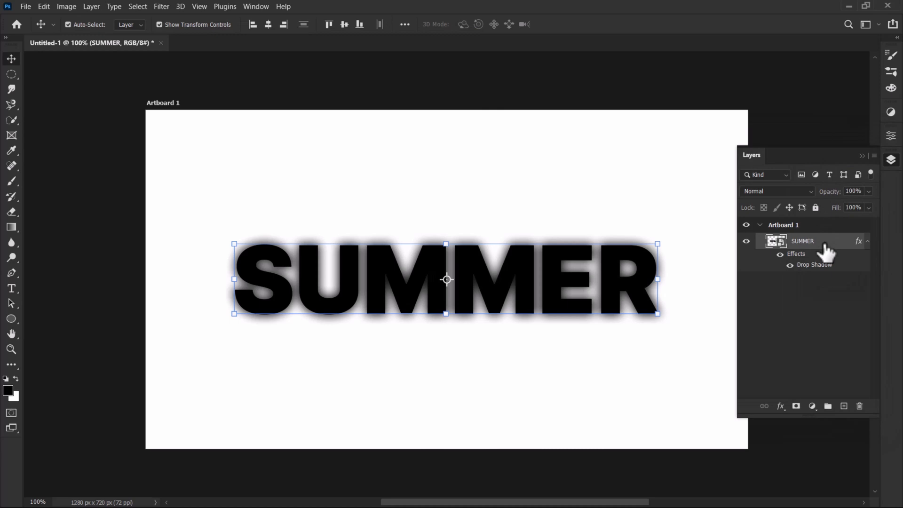
pyautogui.moveTo(619, 343)
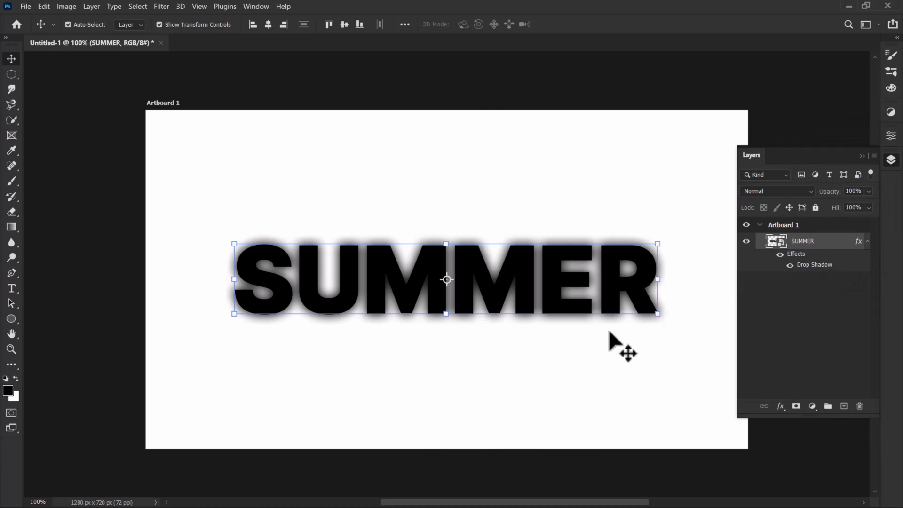
# - Rename the stamped merged layer to MERGE LAYER
pyautogui.click(843, 405)
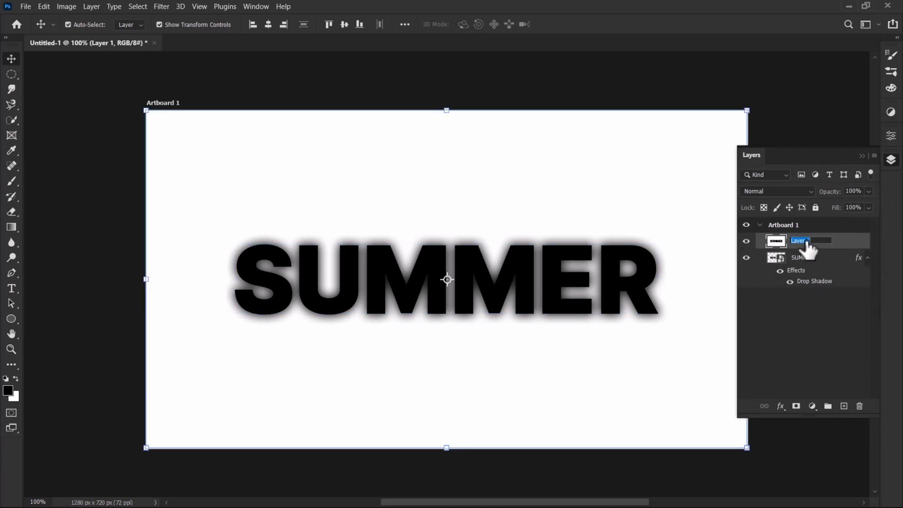
pyautogui.write('MERG')
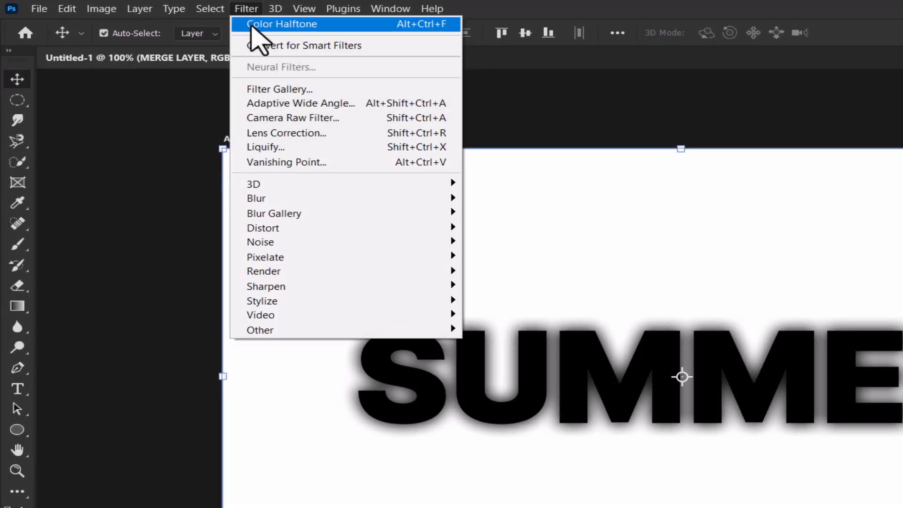
pyautogui.moveTo(265, 257)
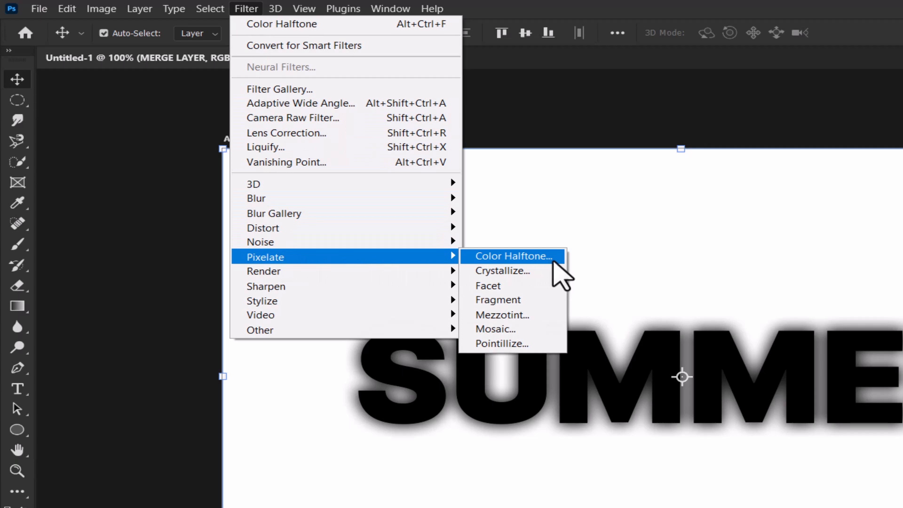
# - Apply Color Halftone with Max Radius 8 and channel angles 0 to MERGE LAYER
pyautogui.click(511, 256)
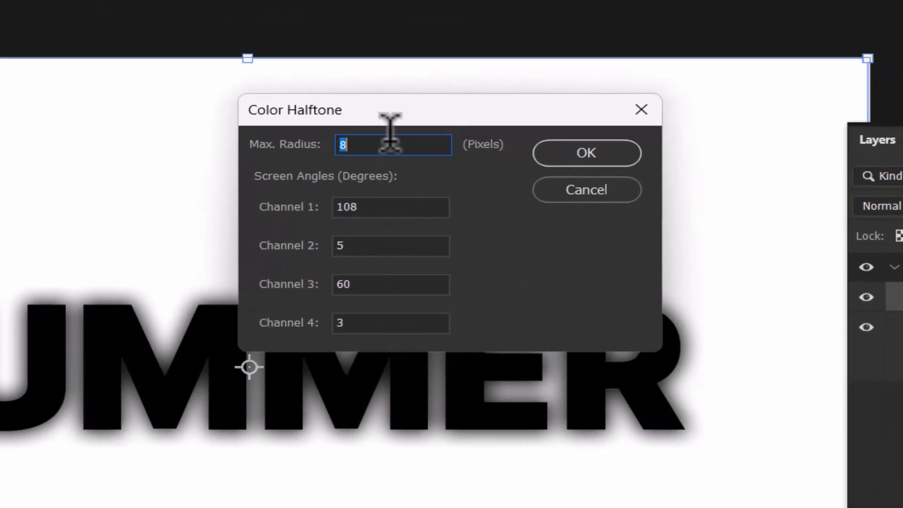
pyautogui.moveTo(362, 208)
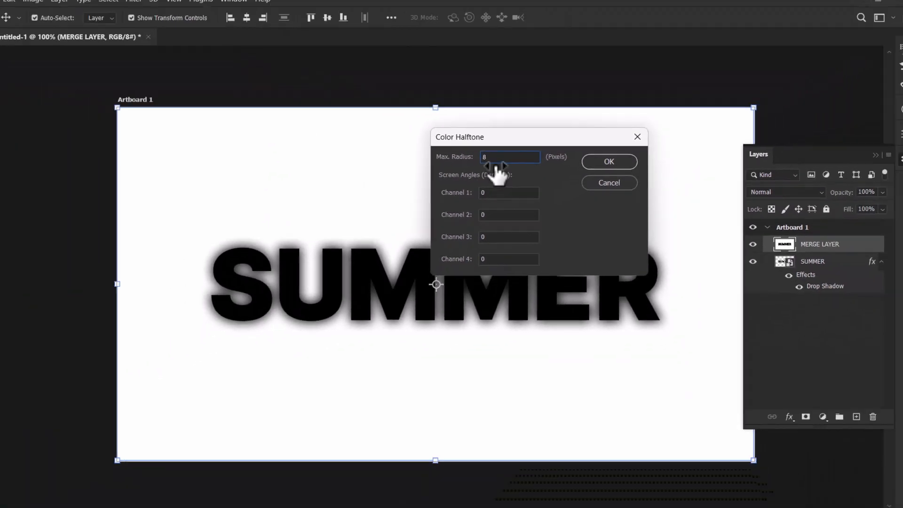
pyautogui.click(609, 162)
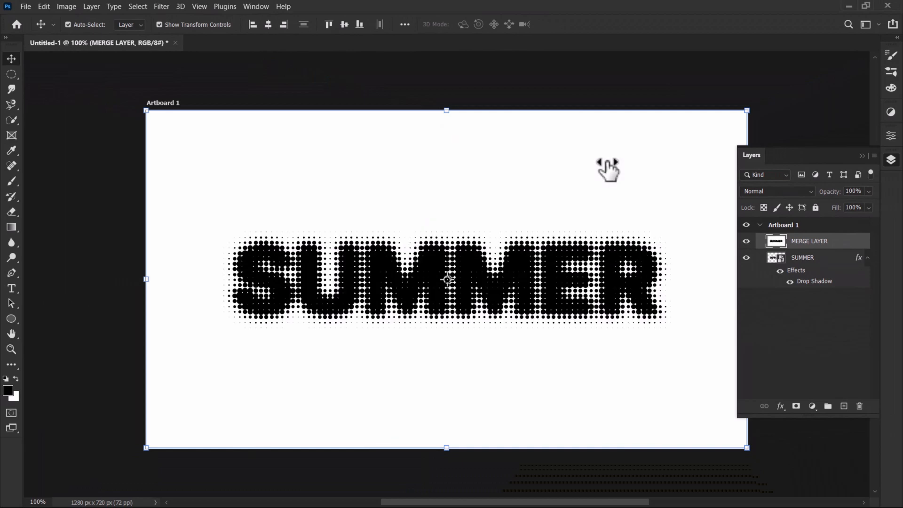
pyautogui.moveTo(760, 293)
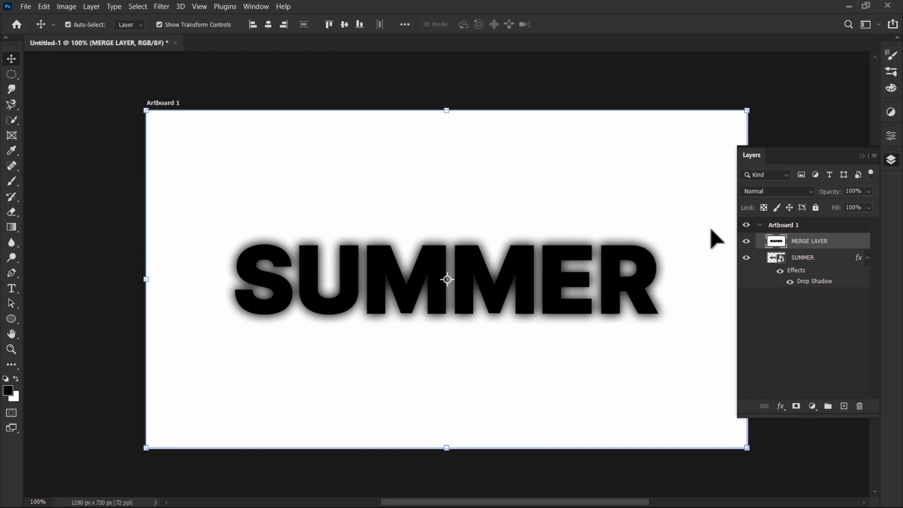
pyautogui.click(161, 6)
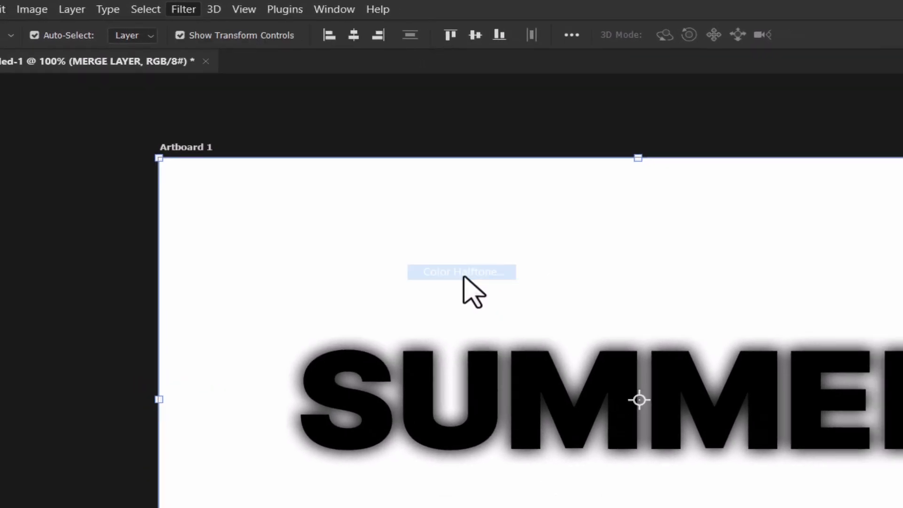
pyautogui.click(461, 272)
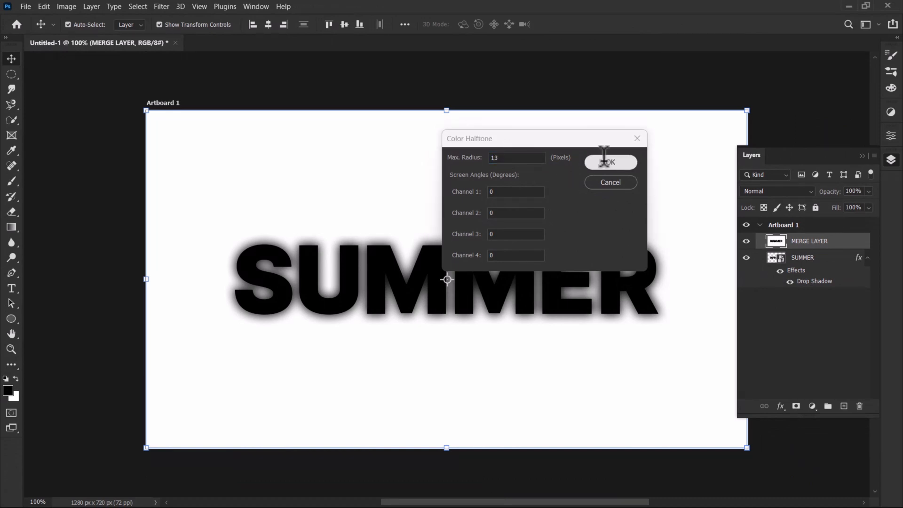
pyautogui.click(610, 162)
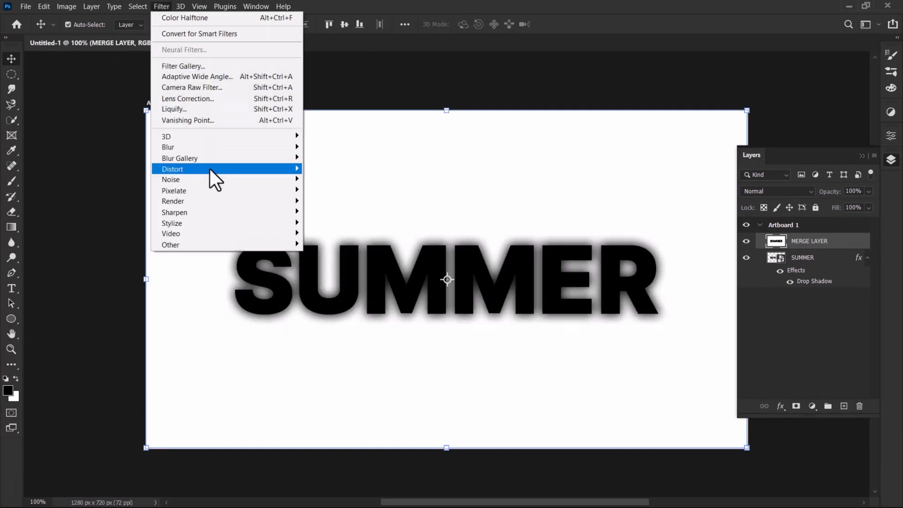
# - Reapply Color Halftone to MERGE LAYER with Max Radius 8 and channels at 0
pyautogui.click(185, 17)
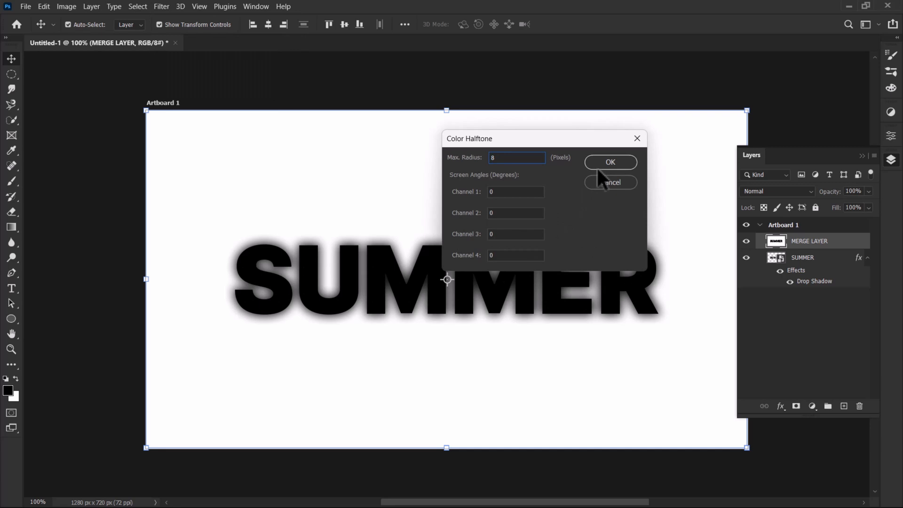
pyautogui.click(609, 162)
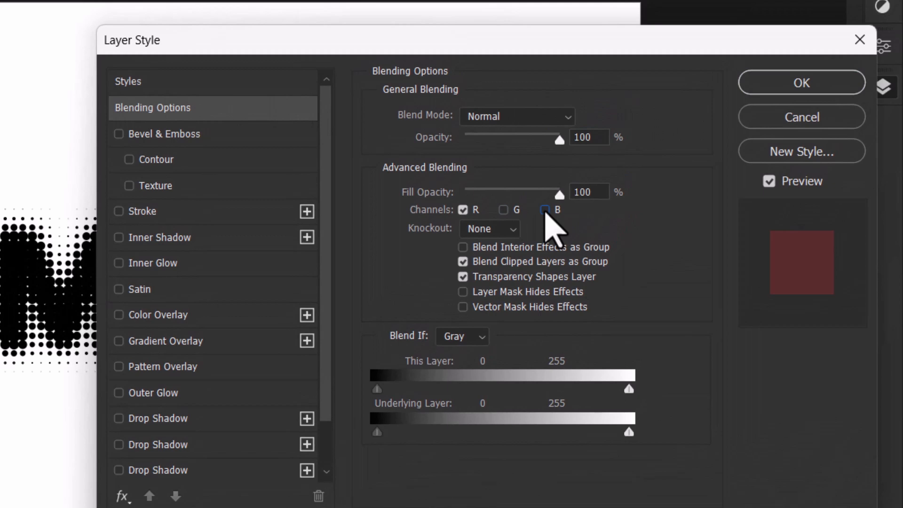
# - Uncheck the B channel in the MERGE LAYER copy's blending options
pyautogui.click(800, 82)
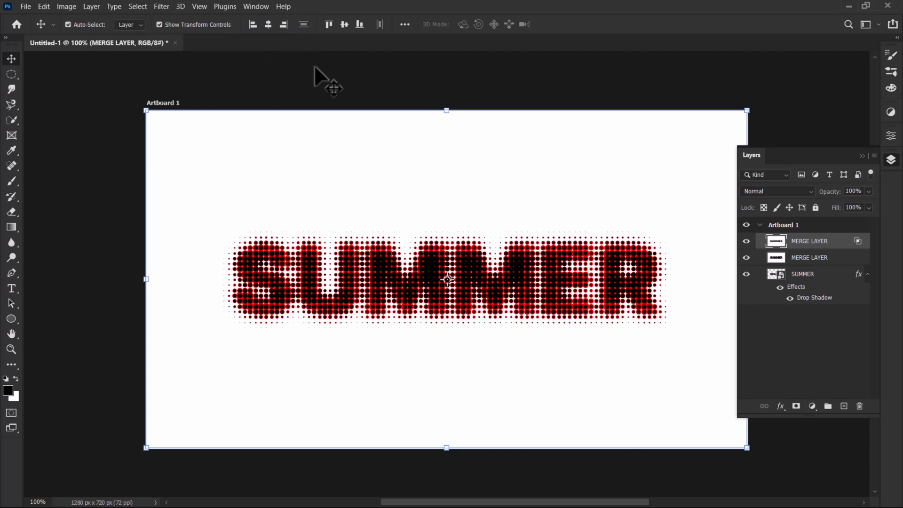
# - Show the Filter menu over the red halftone artwork
pyautogui.click(161, 7)
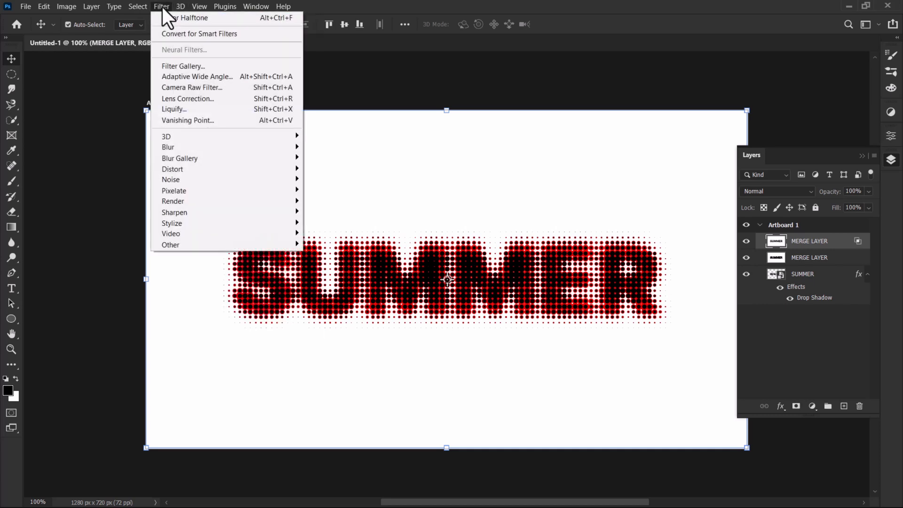